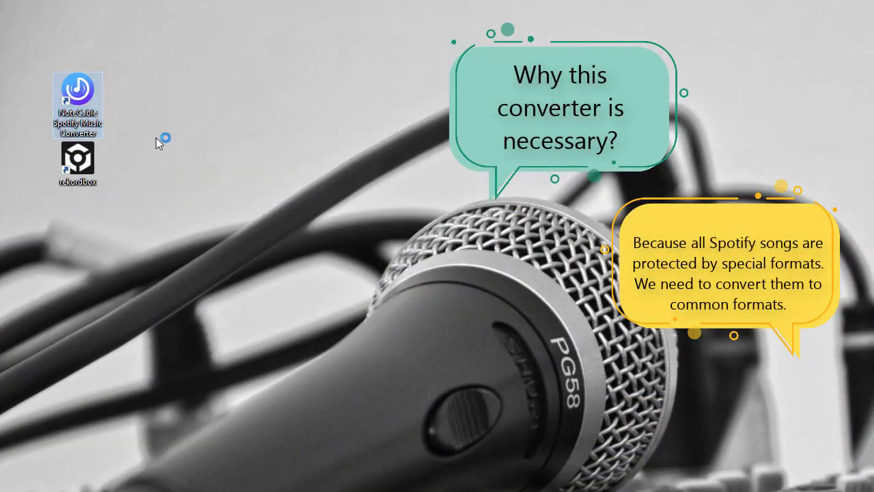
# - Launch NoteCable Spotify Music Converter from its desktop shortcut
pyautogui.doubleClick(77, 99)
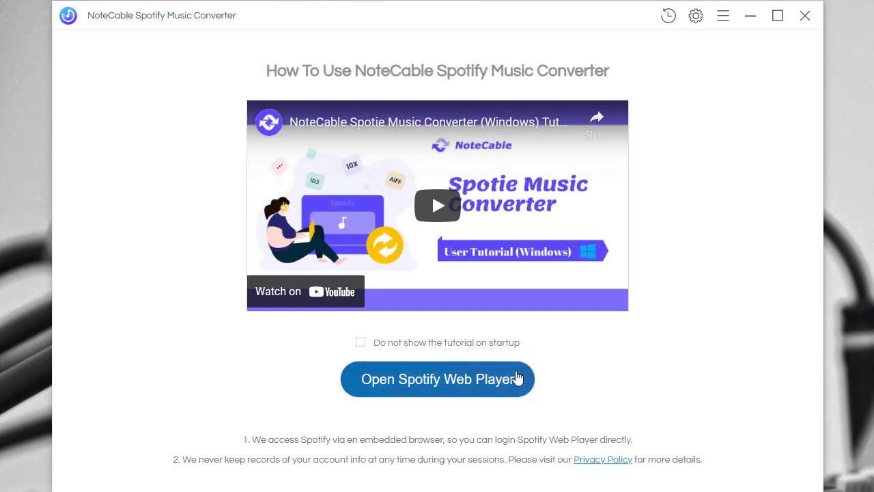
# - Log in to the built-in Spotify Web Player and scroll down the Taylor Swift artist page
pyautogui.click(437, 379)
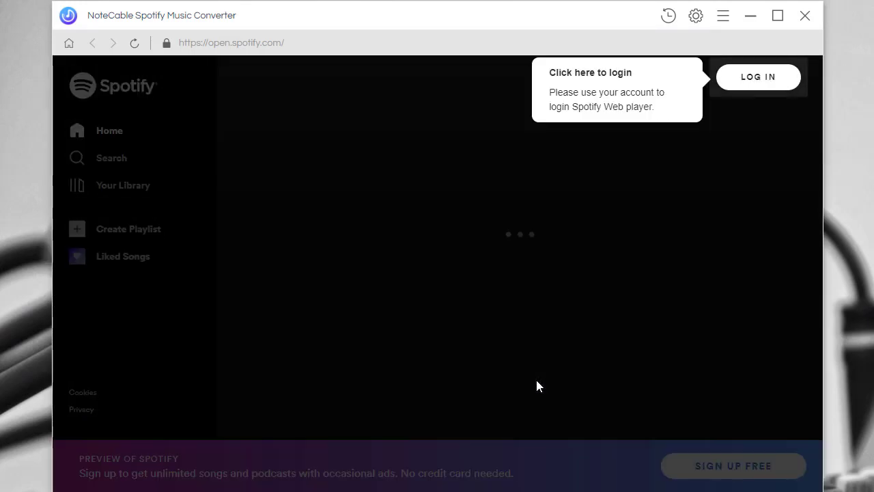
pyautogui.click(758, 77)
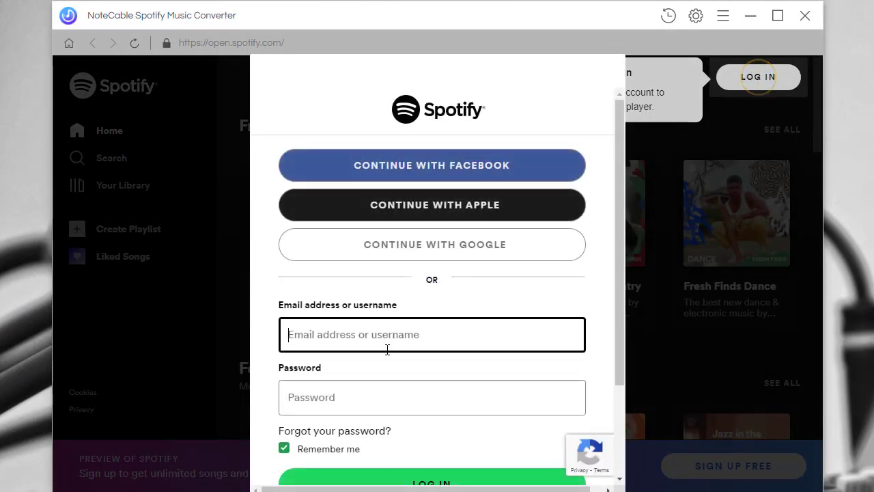
pyautogui.write('password')
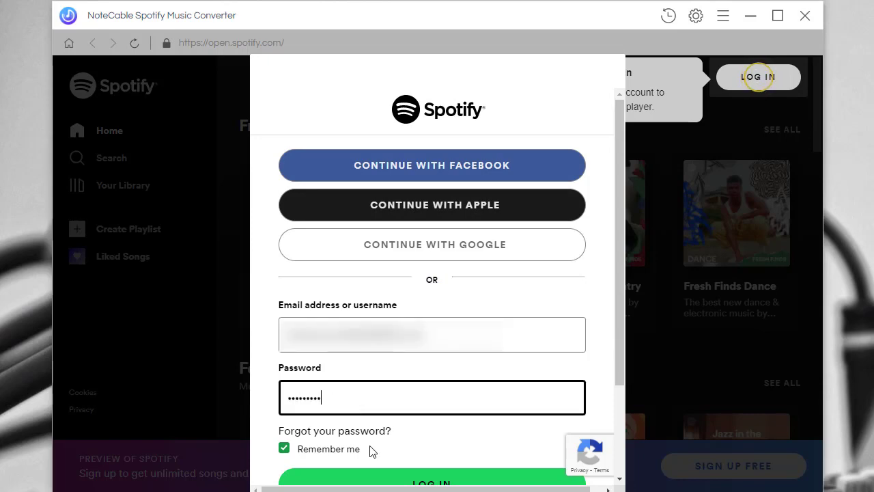
pyautogui.click(431, 482)
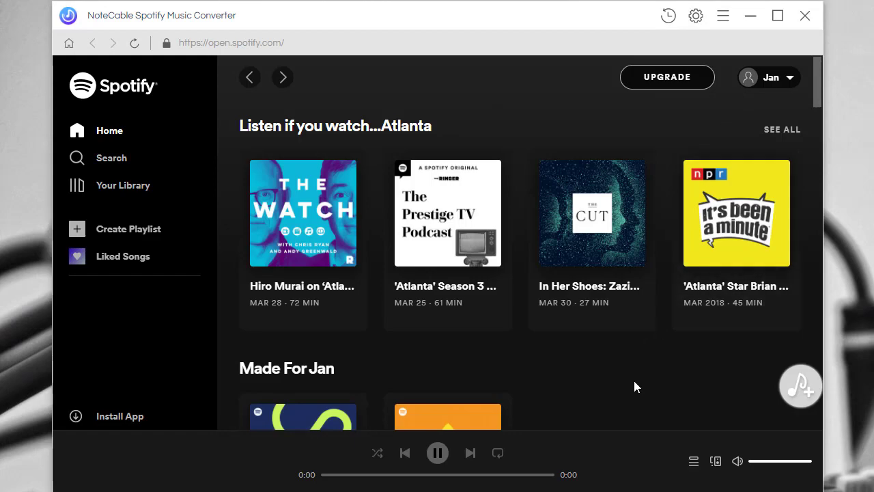
pyautogui.scroll(-3)
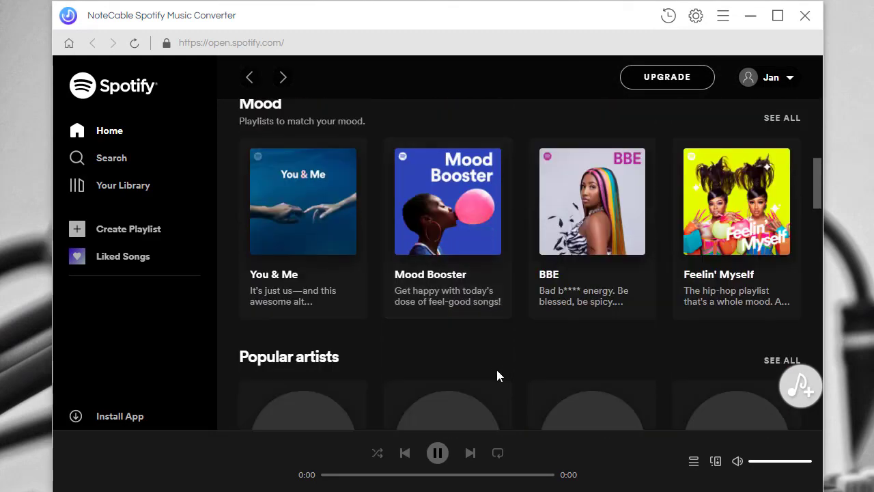
pyautogui.scroll(-3)
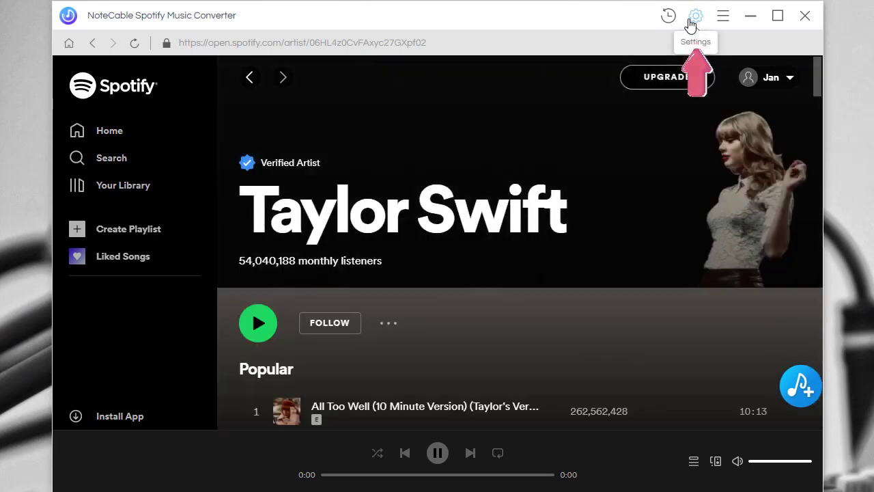
# - Set output to MP3 (320 kbps, 48 kHz) in G:\Spotify\Taylor, with Output Organized set to None
pyautogui.click(695, 15)
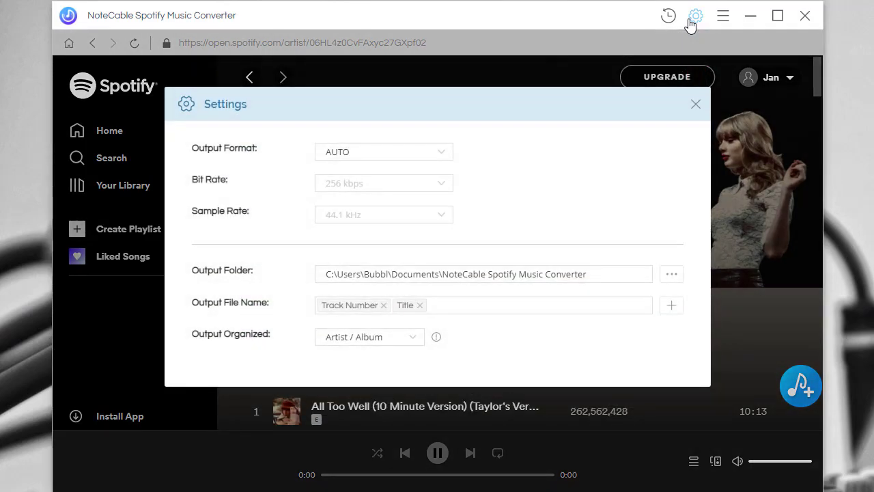
pyautogui.click(383, 152)
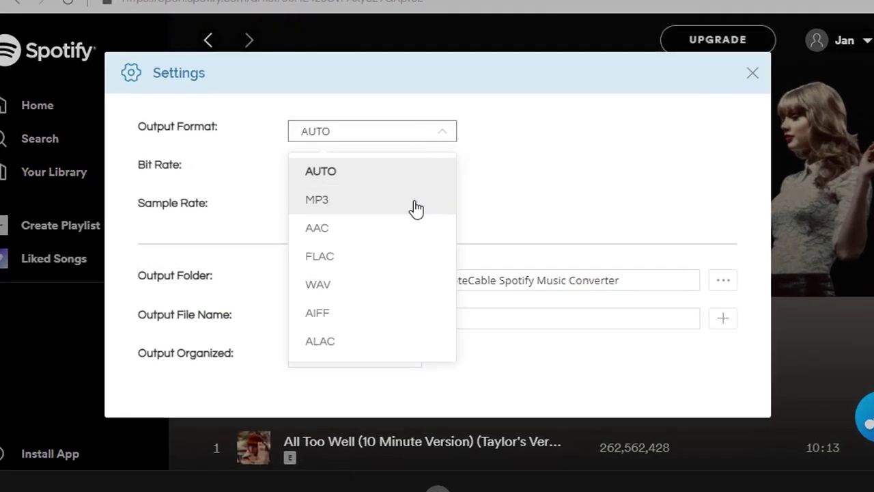
pyautogui.click(317, 200)
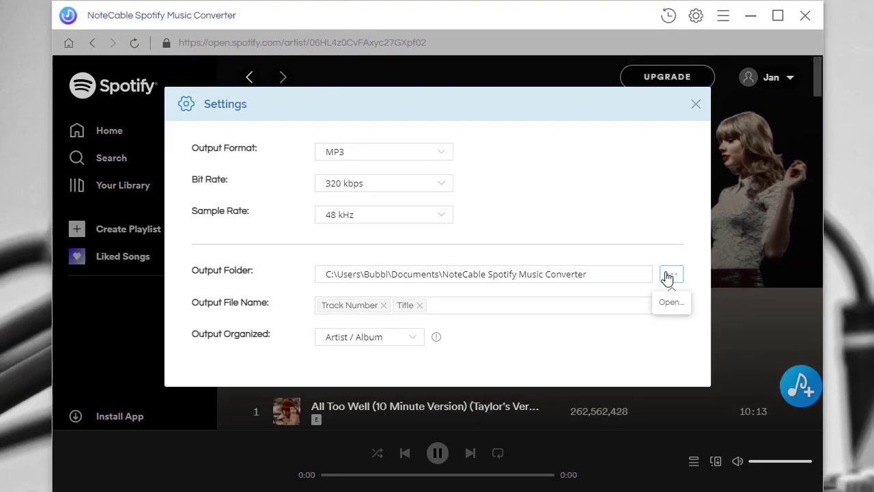
pyautogui.click(671, 274)
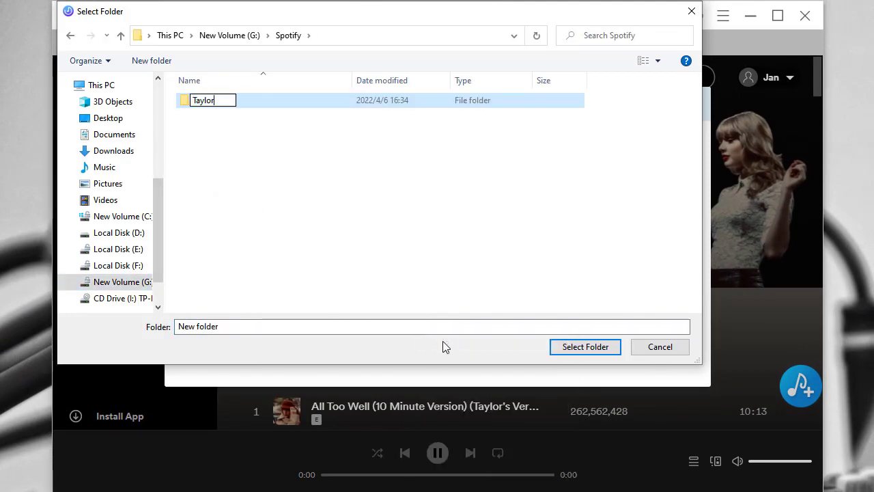
pyautogui.click(585, 346)
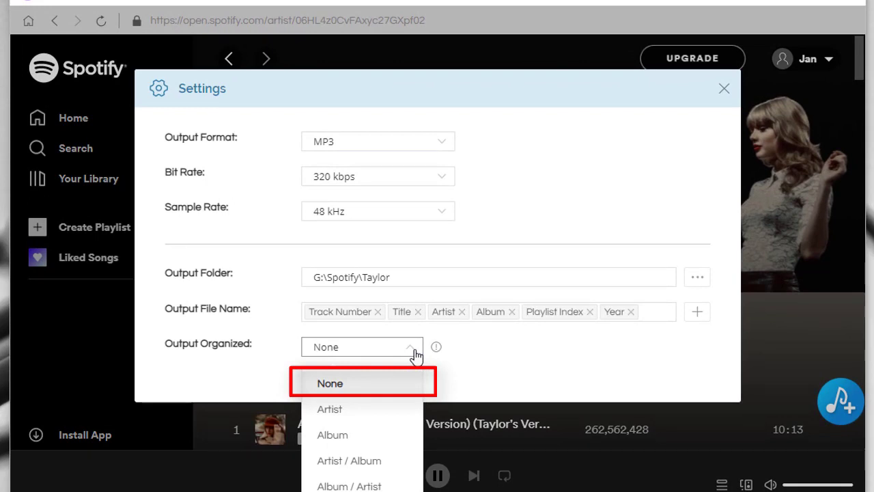
pyautogui.moveTo(410, 362)
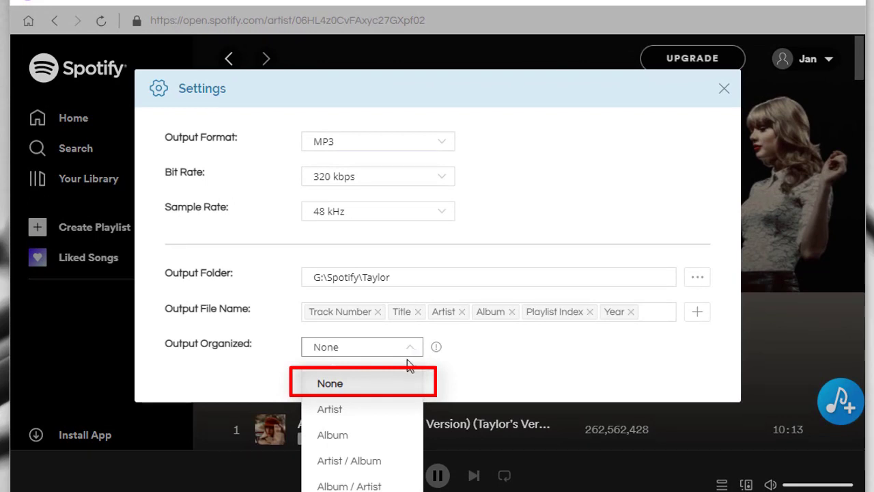
pyautogui.click(330, 384)
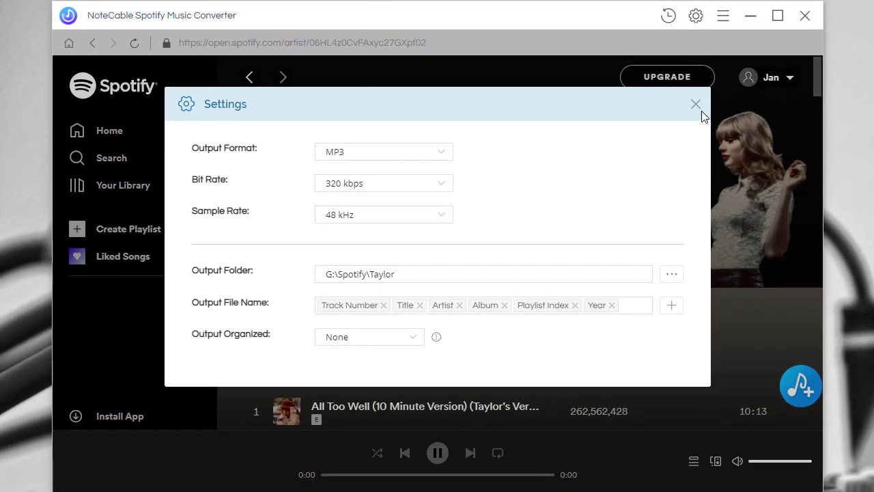
pyautogui.moveTo(696, 103)
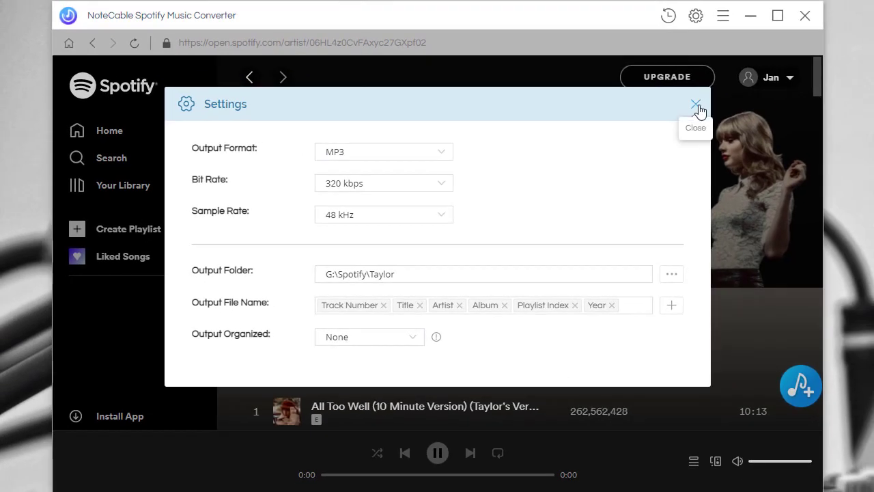
pyautogui.click(696, 104)
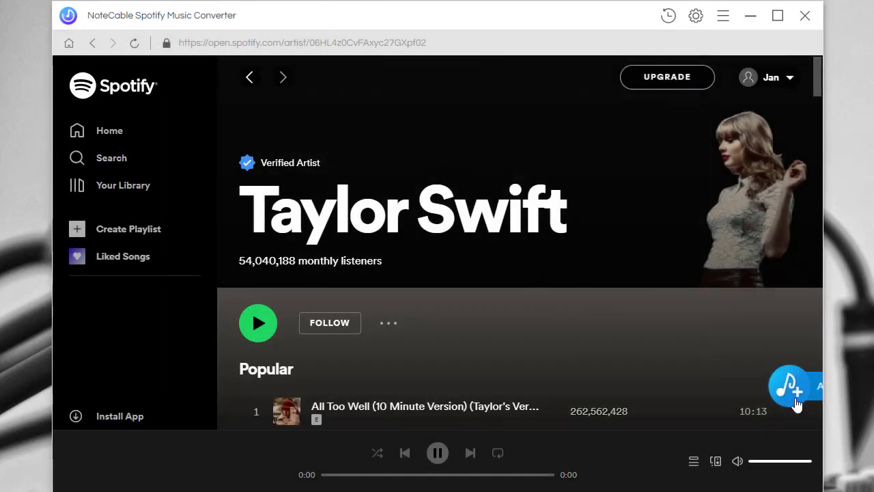
# - Add the artist page's 10 popular Taylor Swift tracks to the conversion list
pyautogui.scroll(-3)
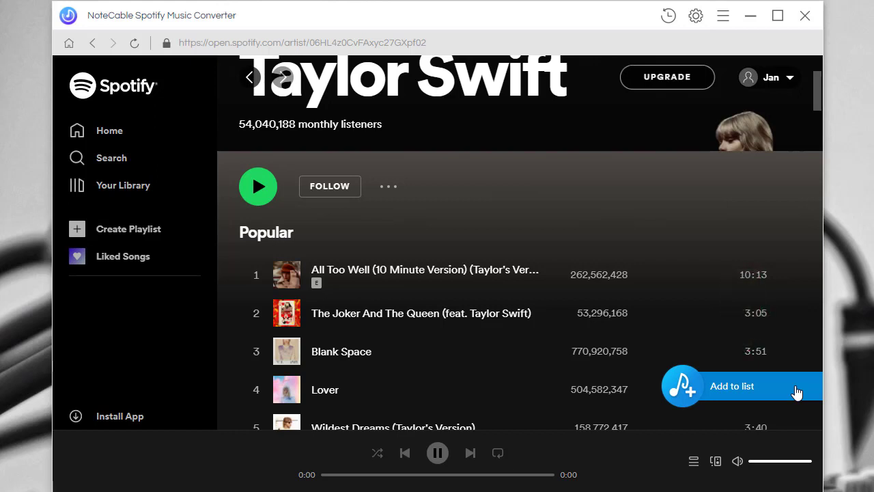
pyautogui.click(732, 386)
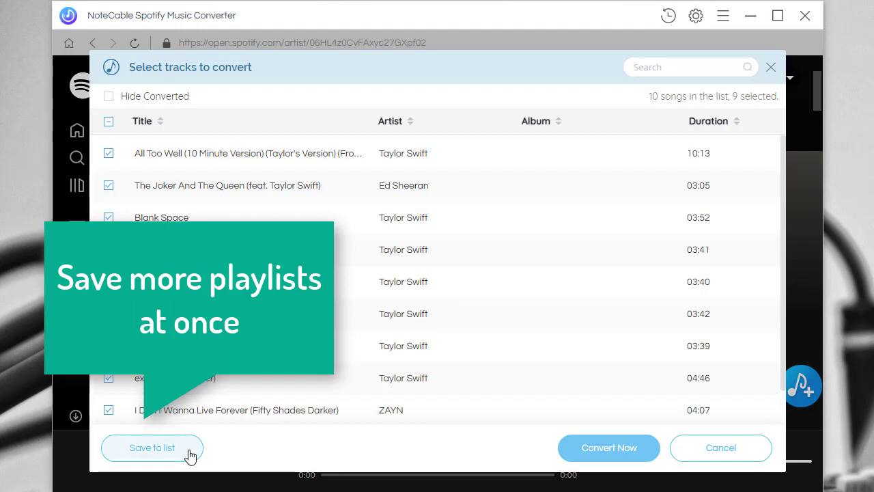
pyautogui.moveTo(400, 445)
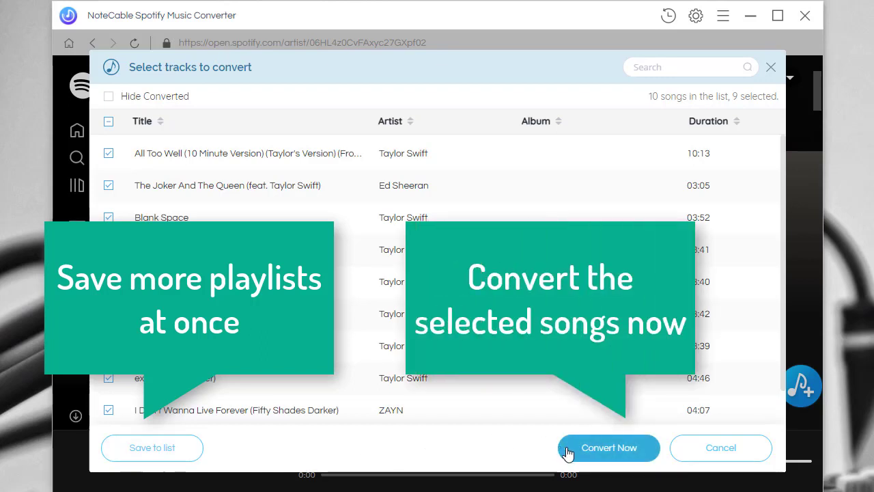
# - Convert the 9 selected songs and open the Taylor output folder
pyautogui.click(608, 448)
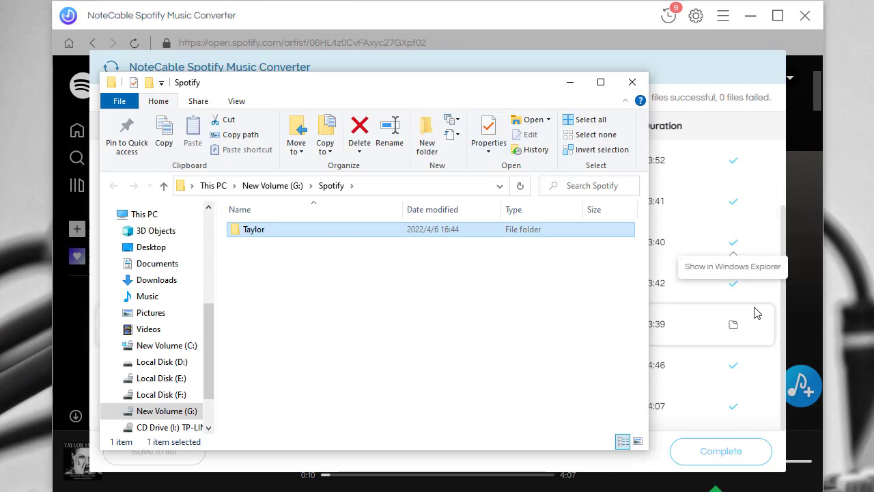
pyautogui.doubleClick(254, 229)
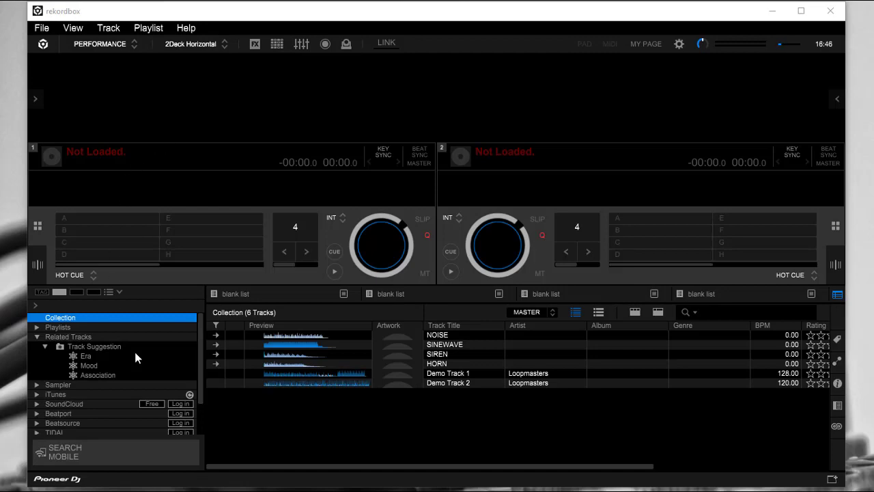
# - Open rekordbox's Import Folder dialog from the File menu
pyautogui.click(41, 28)
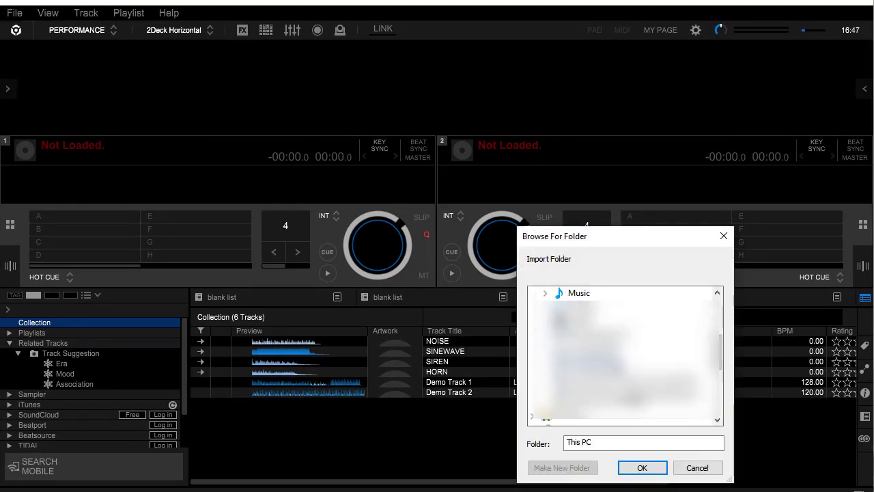
# - Import the Spotify\Taylor folder and select the new track 'The Joker And The Queen'
pyautogui.click(598, 292)
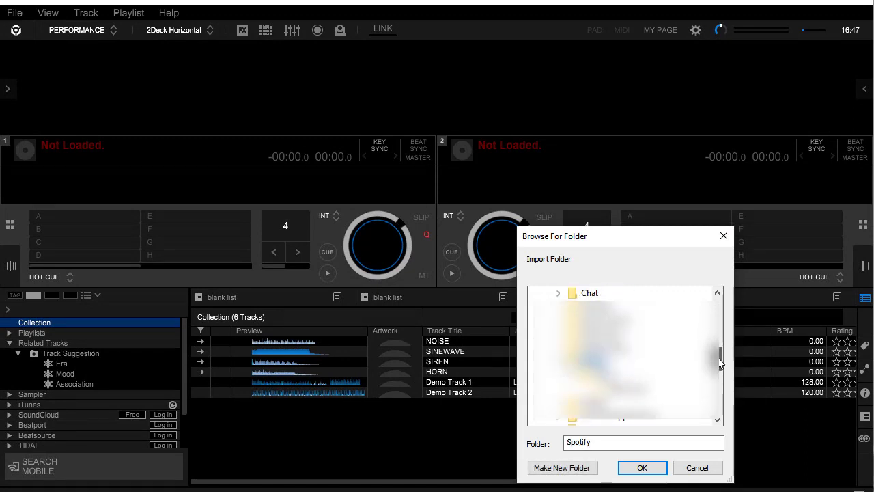
pyautogui.click(604, 374)
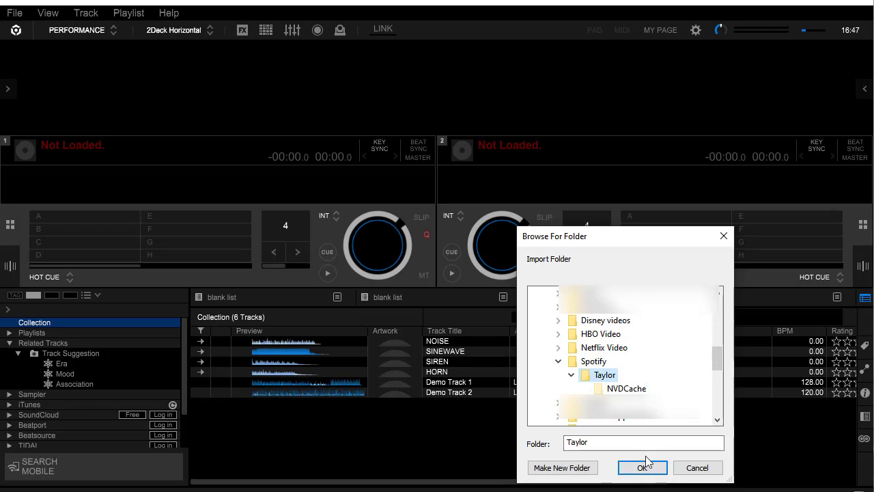
pyautogui.click(642, 468)
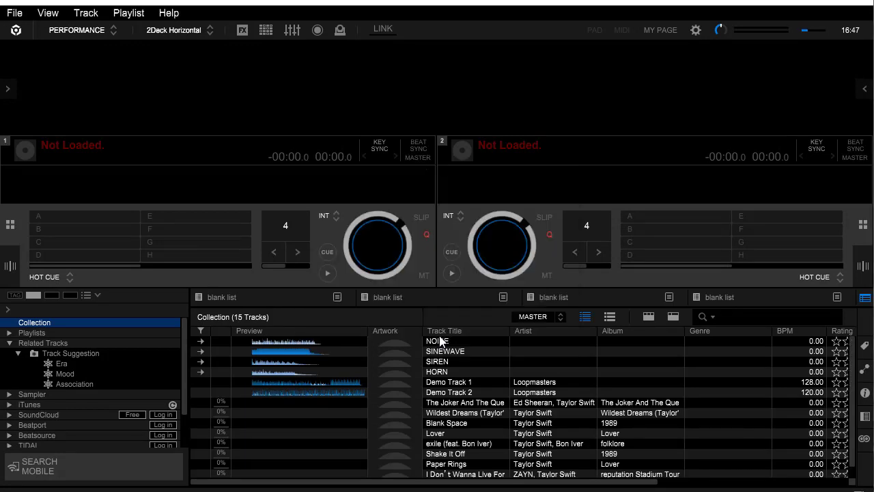
pyautogui.scroll(-3)
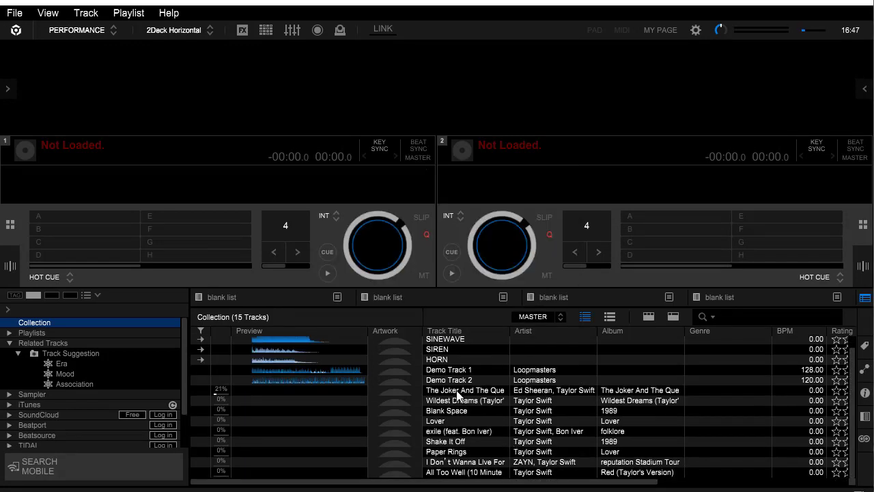
pyautogui.click(465, 390)
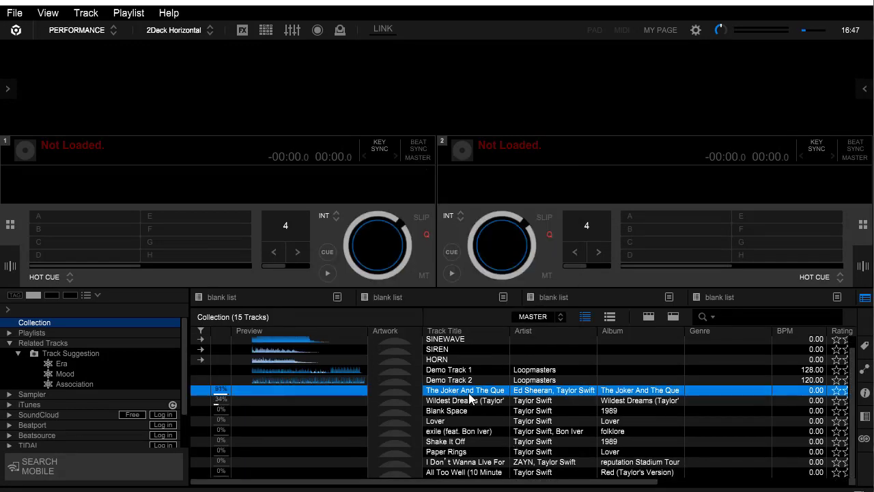